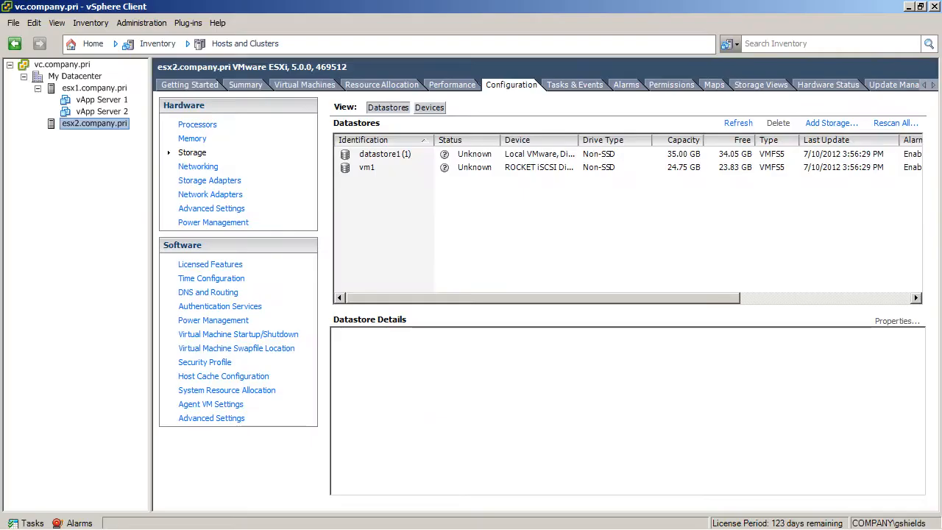
mouse_move(428, 253)
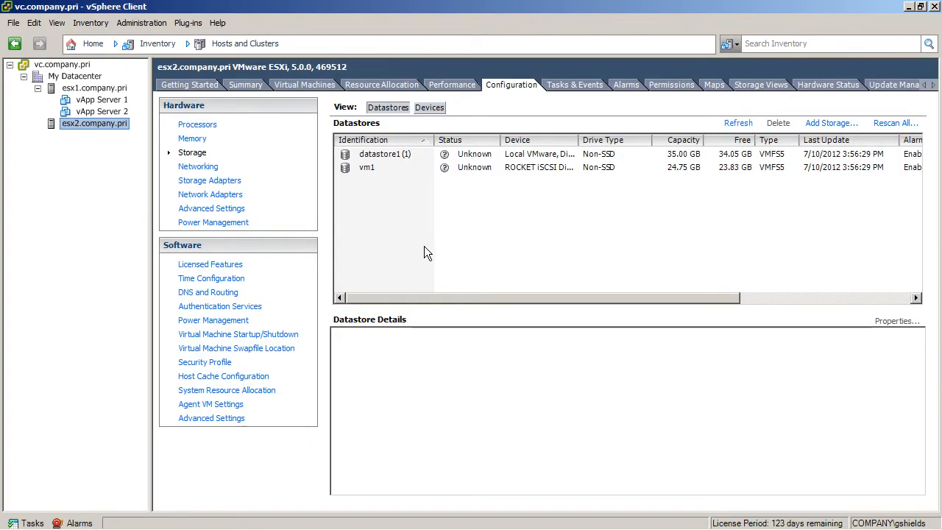
mouse_move(106, 98)
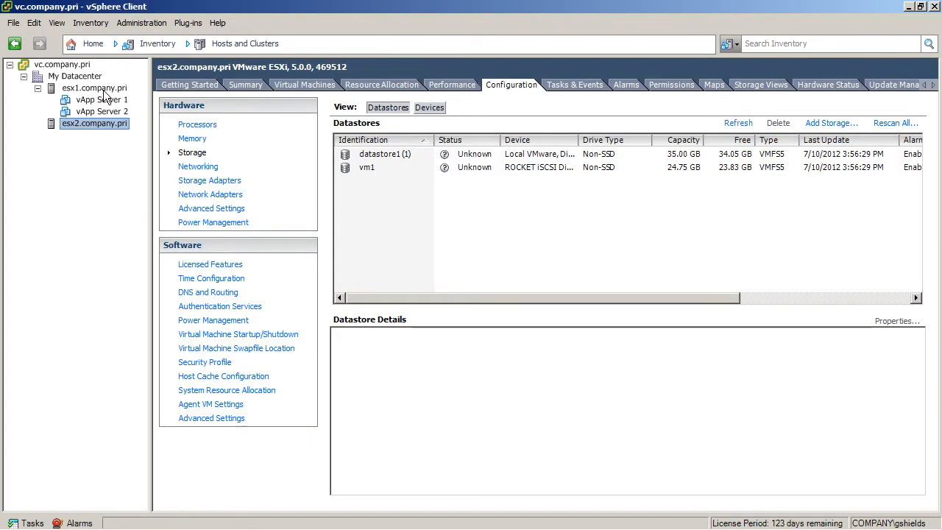
Step: Show the context menu of actions for My Datacenter in the inventory tree
right_click(75, 76)
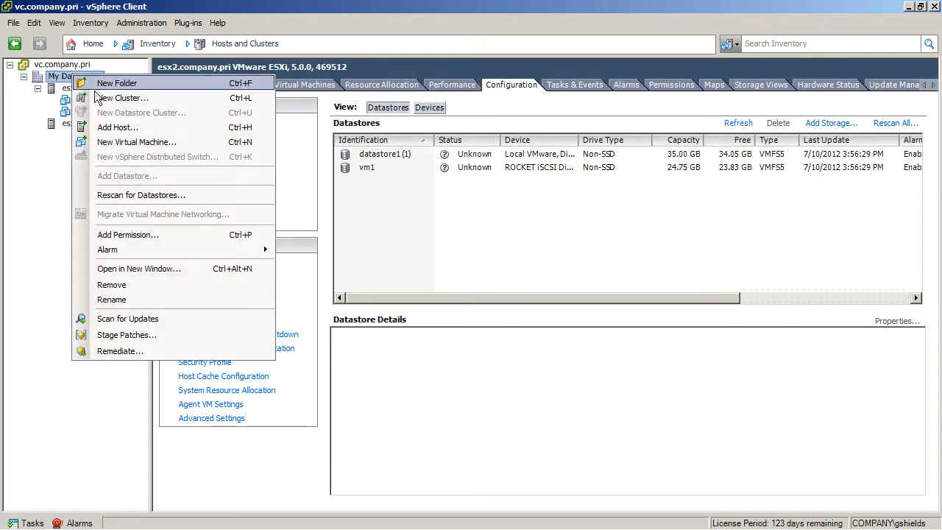
mouse_move(123, 97)
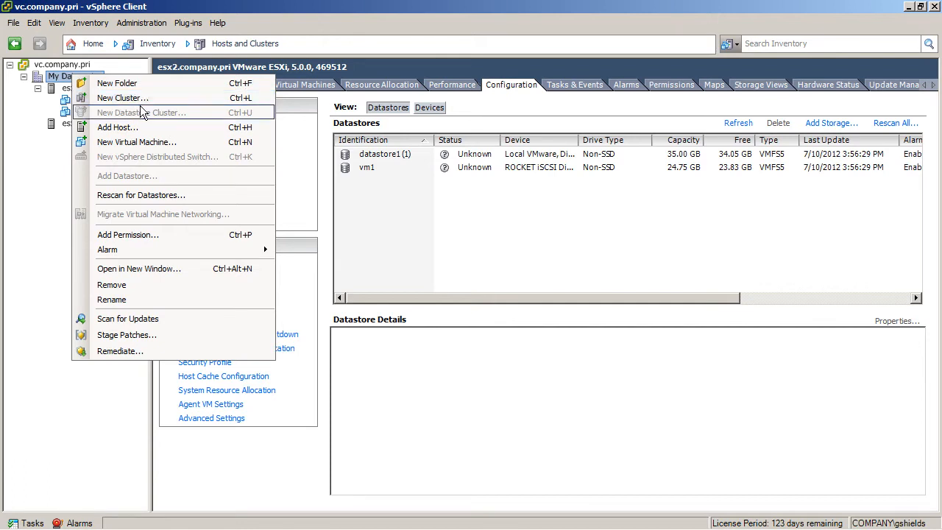
mouse_move(124, 97)
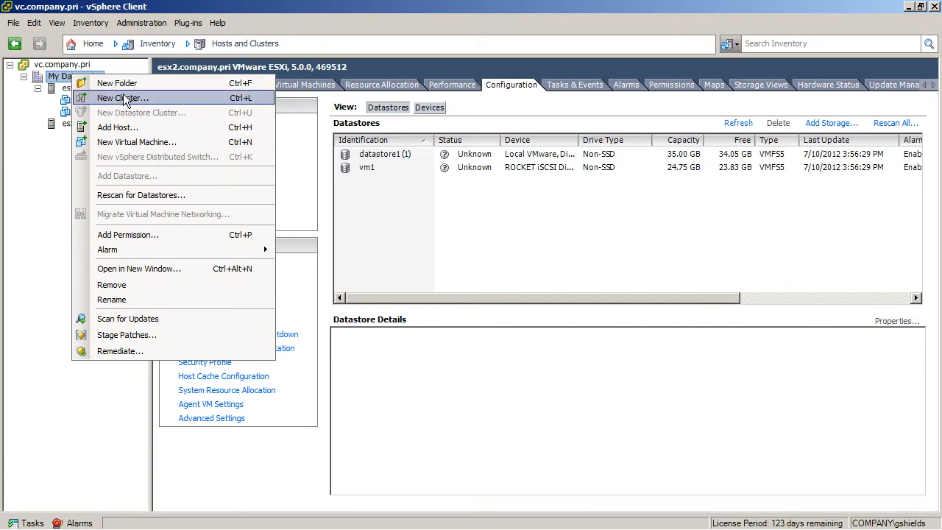
Step: Start the New Cluster wizard, name it My Cluster with HA and DRS on, and continue
left_click(123, 97)
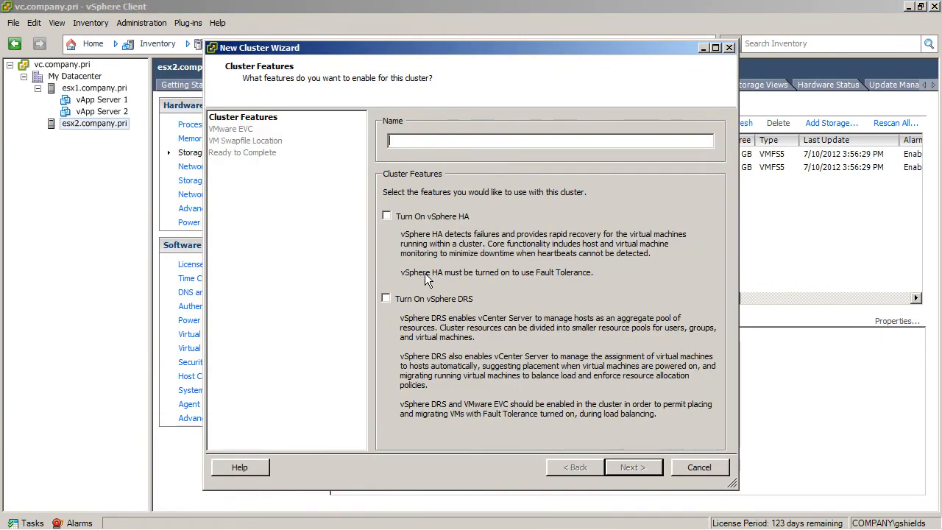
type("My Cluster")
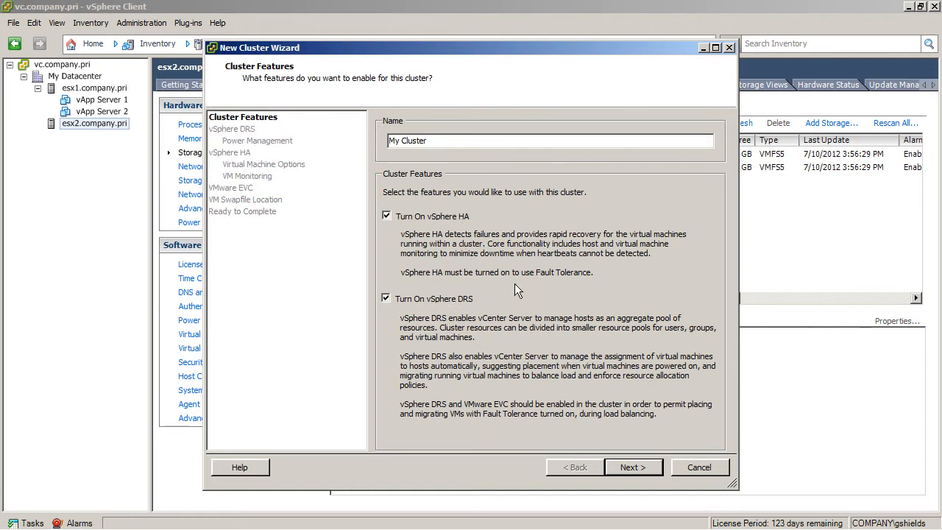
left_click(632, 466)
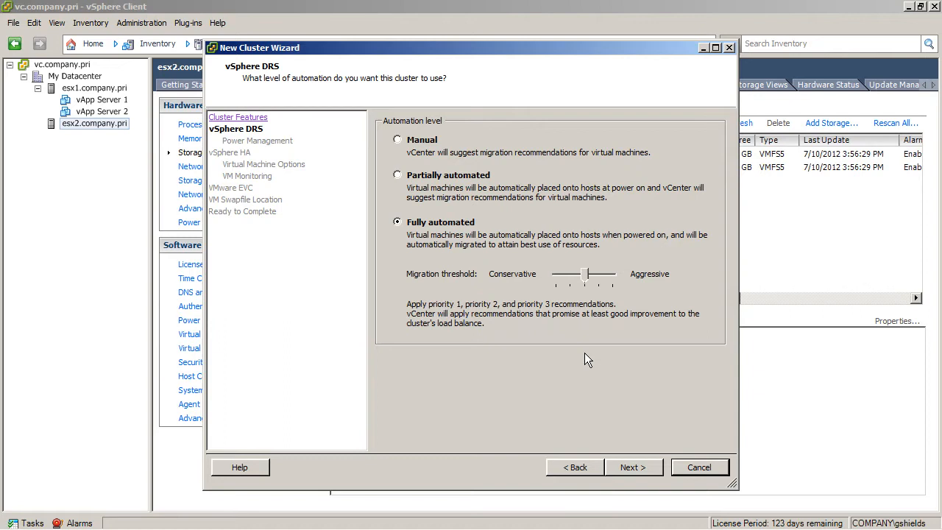
mouse_move(383, 173)
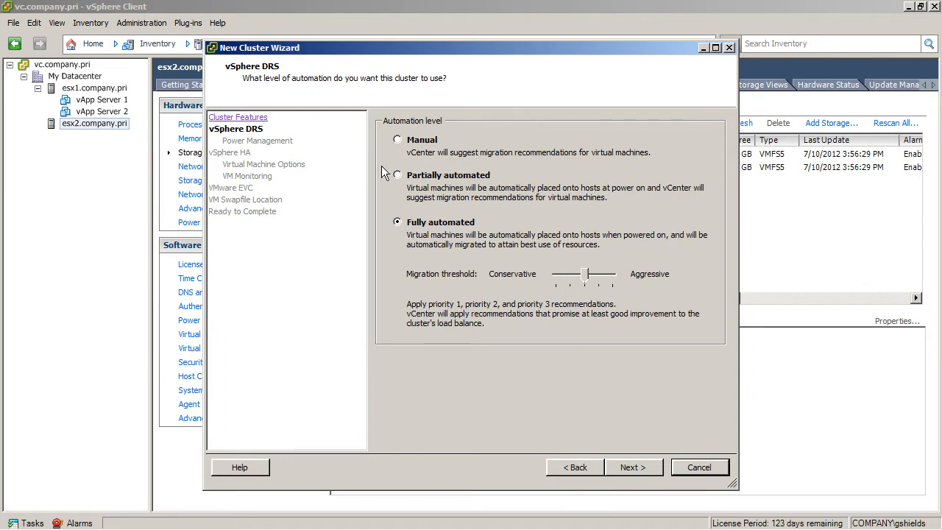
mouse_move(419, 152)
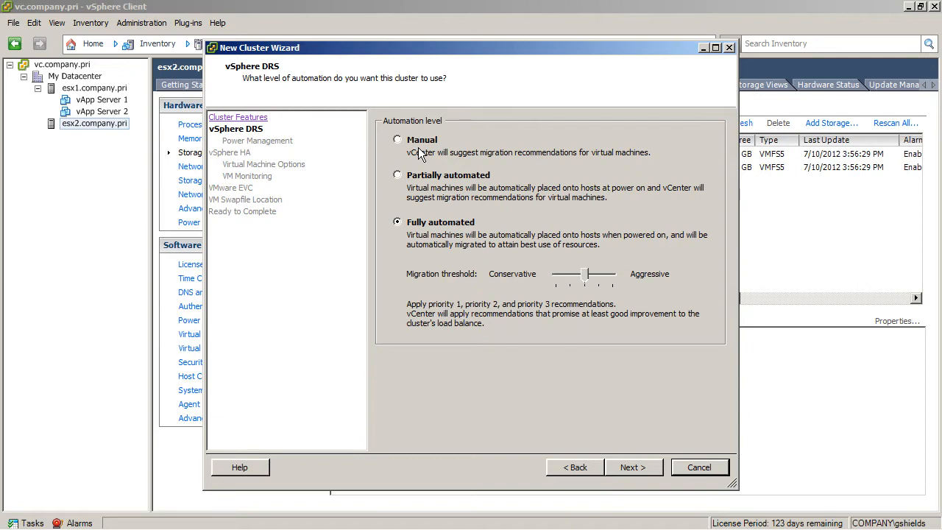
mouse_move(429, 193)
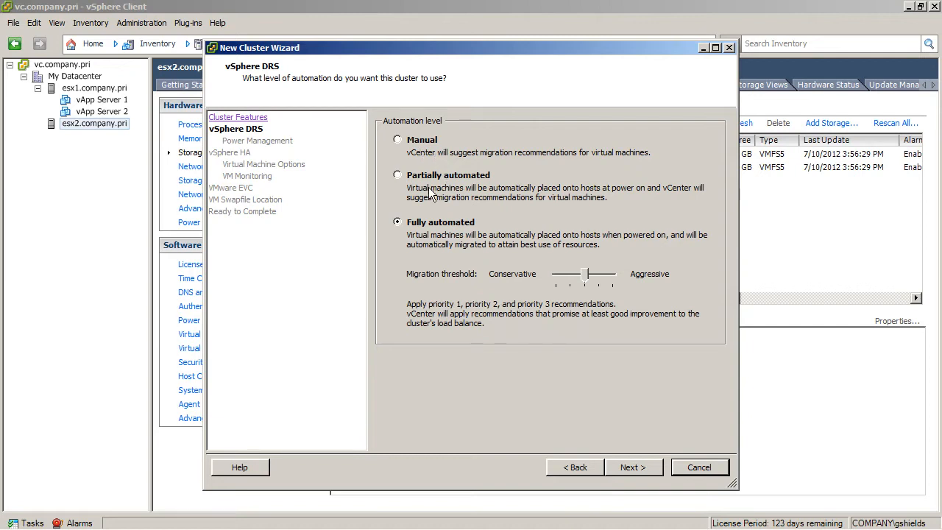
mouse_move(424, 243)
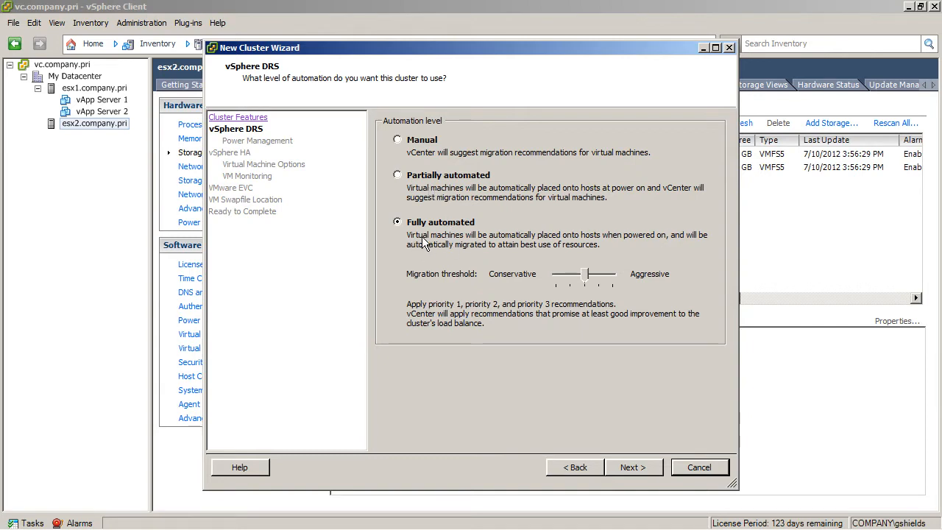
mouse_move(523, 344)
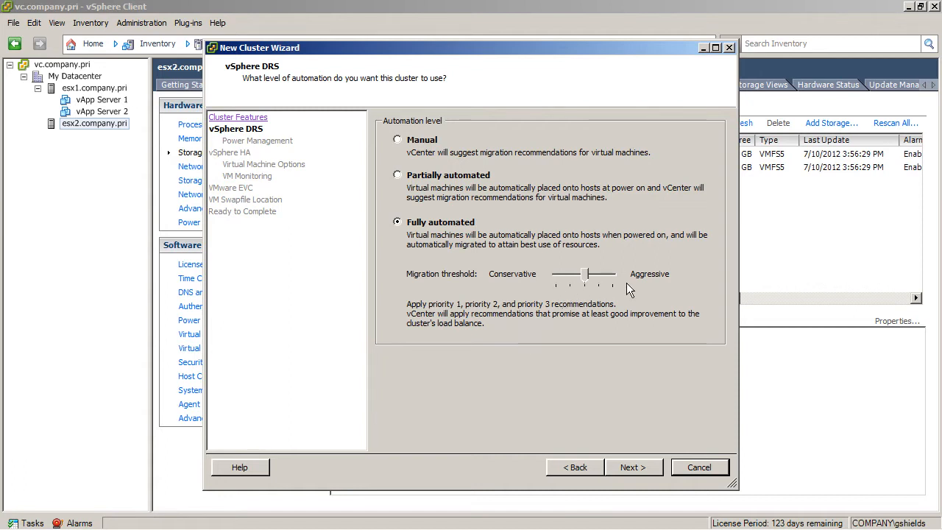
mouse_move(633, 283)
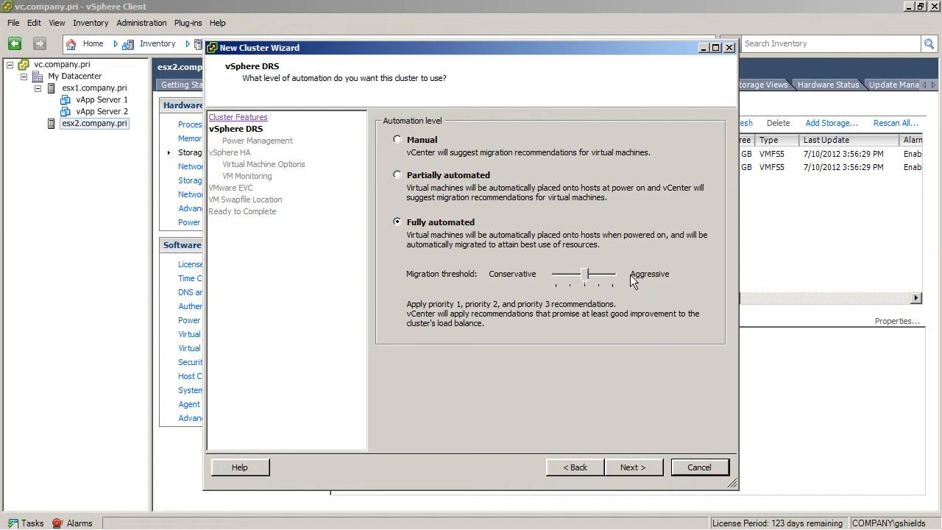
Step: Accept Fully automated DRS at the middle migration threshold and continue to power management
left_click(631, 466)
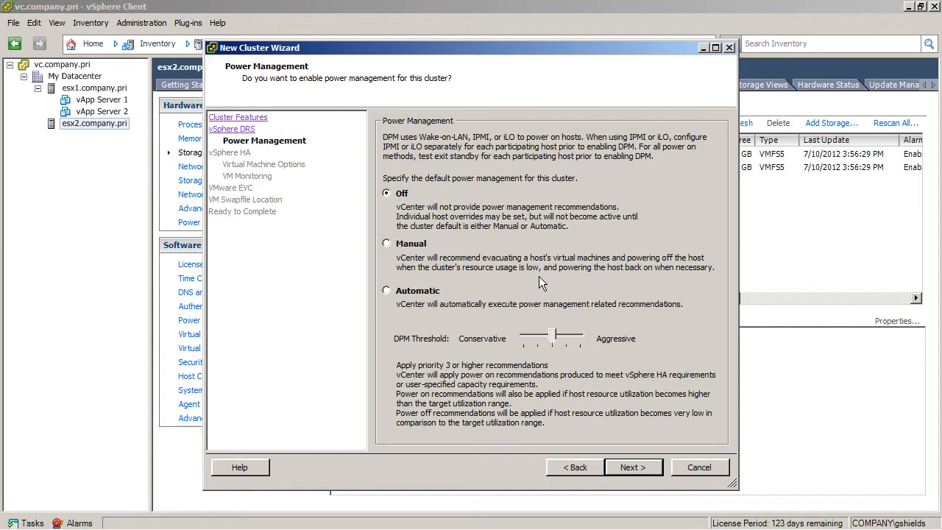
mouse_move(392, 215)
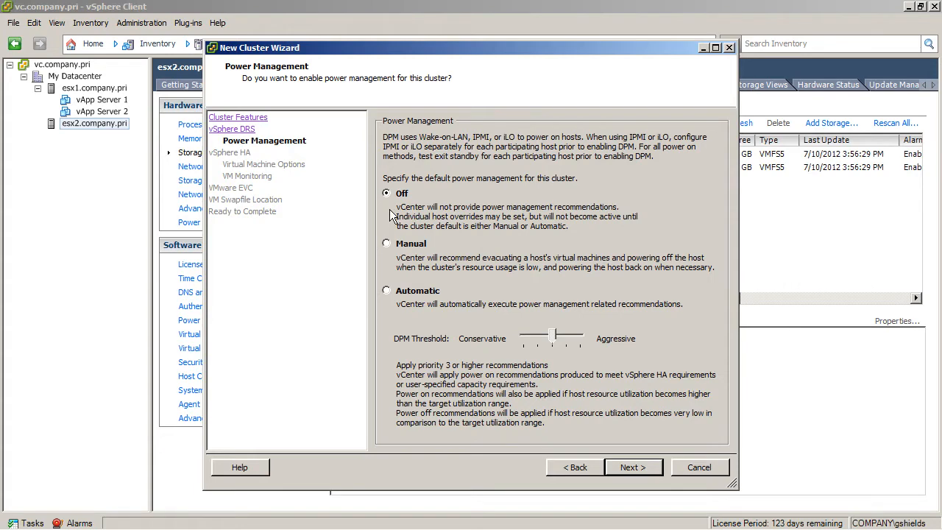
mouse_move(670, 450)
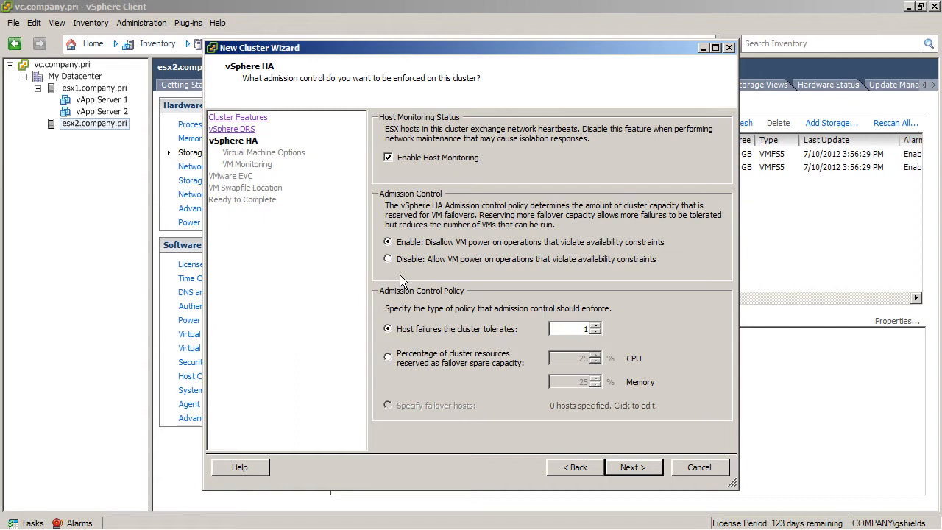
mouse_move(493, 249)
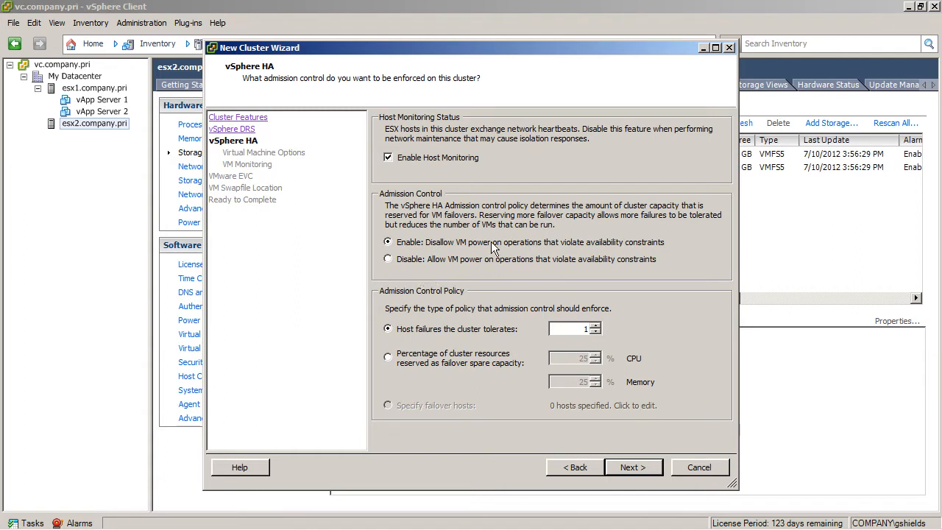
mouse_move(487, 300)
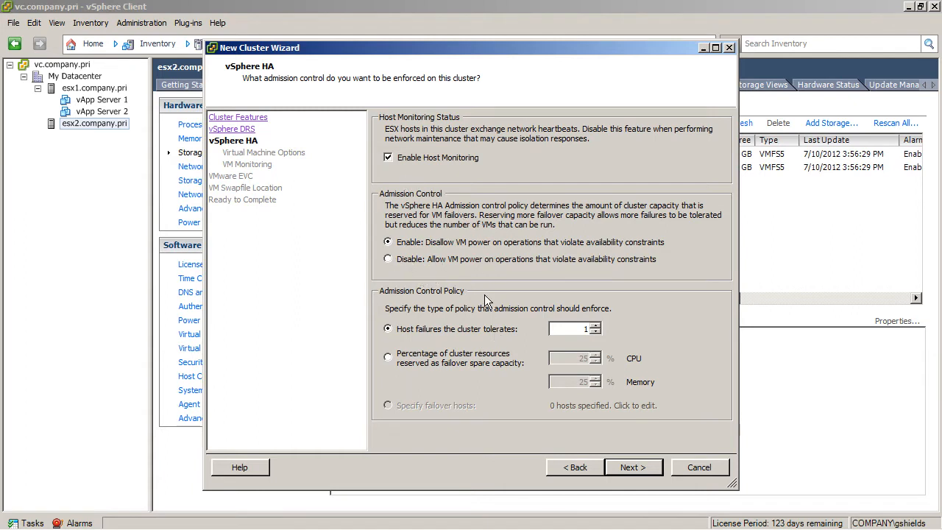
mouse_move(484, 279)
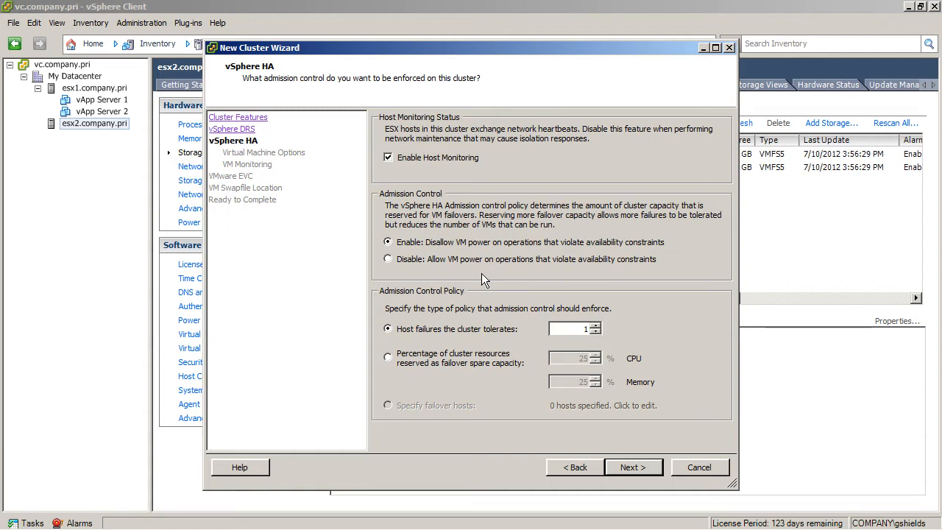
mouse_move(450, 340)
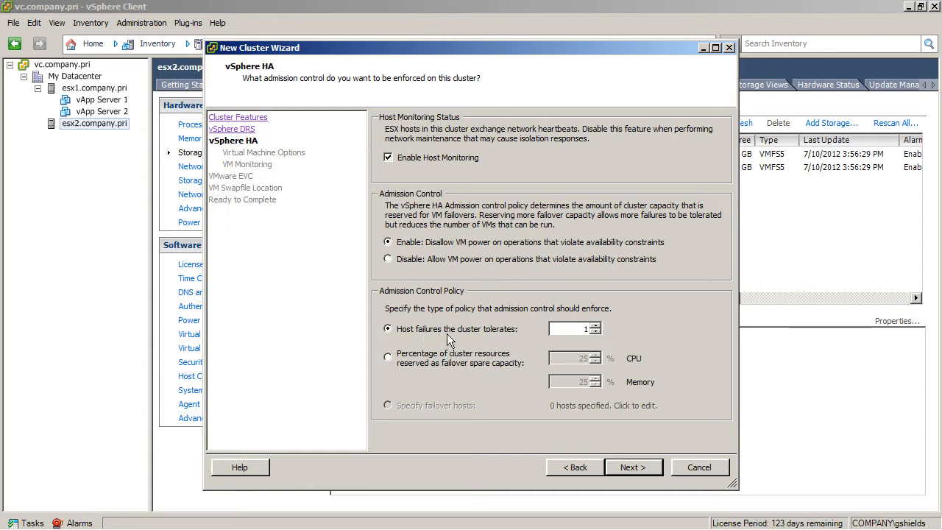
mouse_move(507, 337)
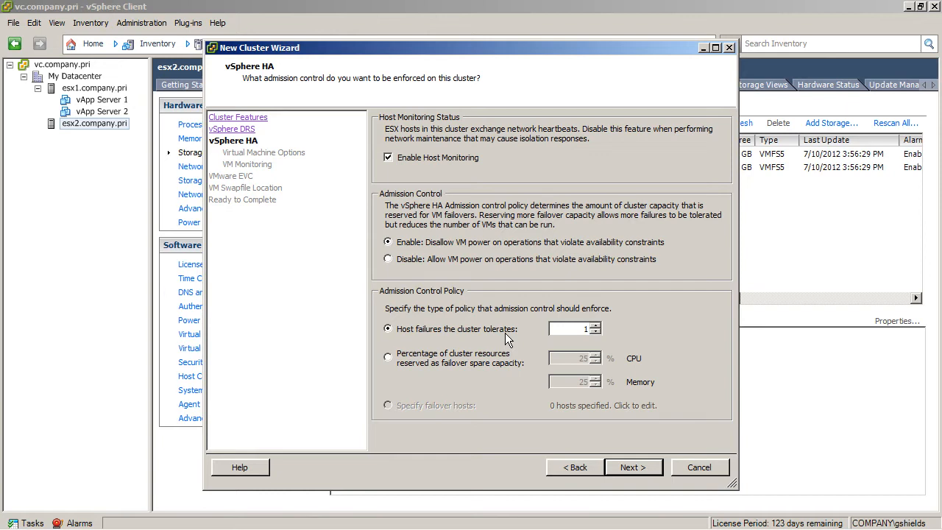
mouse_move(400, 247)
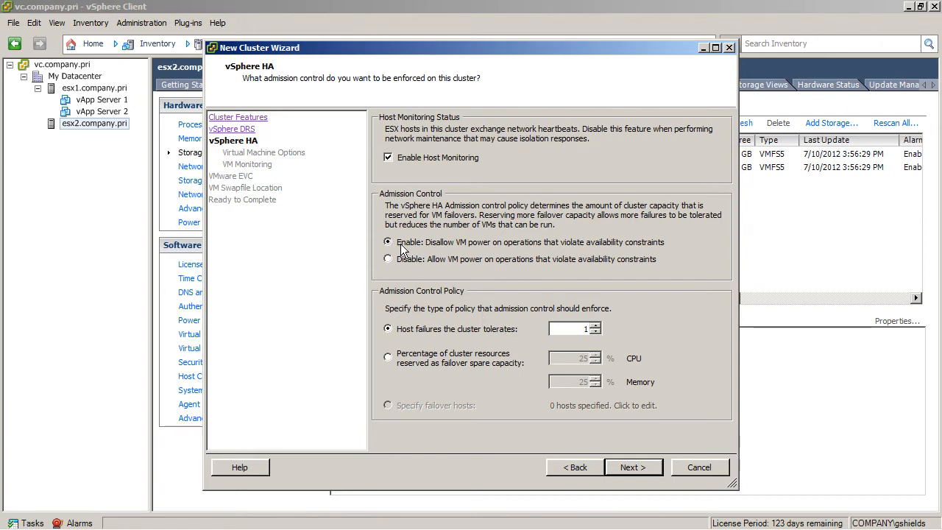
Step: Reserve 25% CPU and 25% memory of cluster resources as failover capacity and continue
left_click(389, 358)
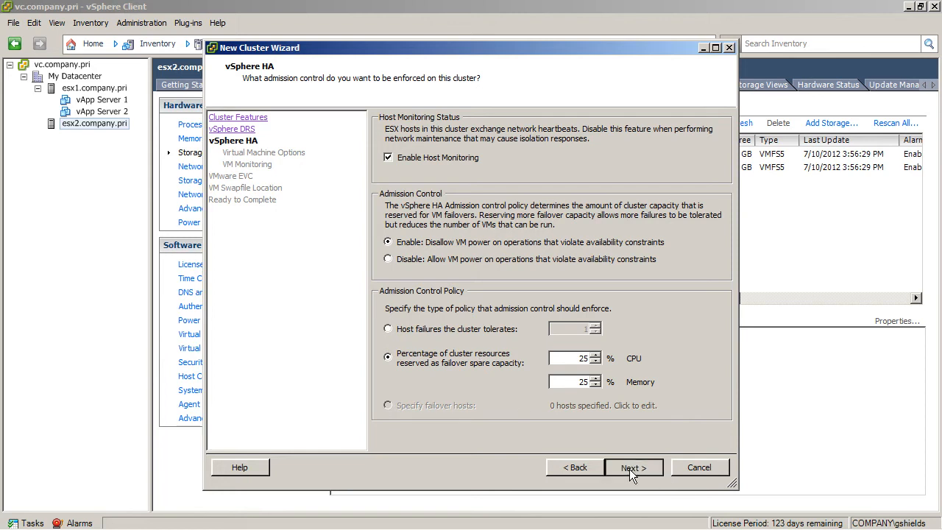
left_click(631, 468)
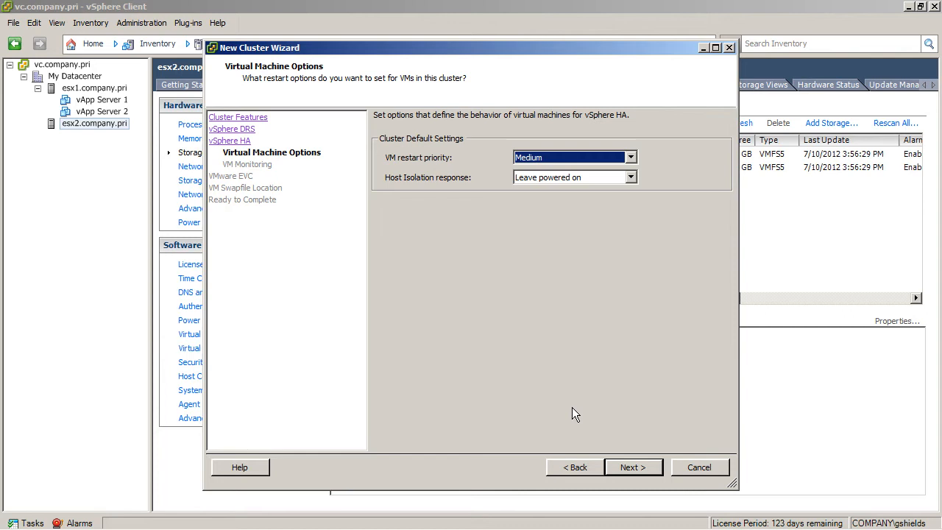
mouse_move(447, 163)
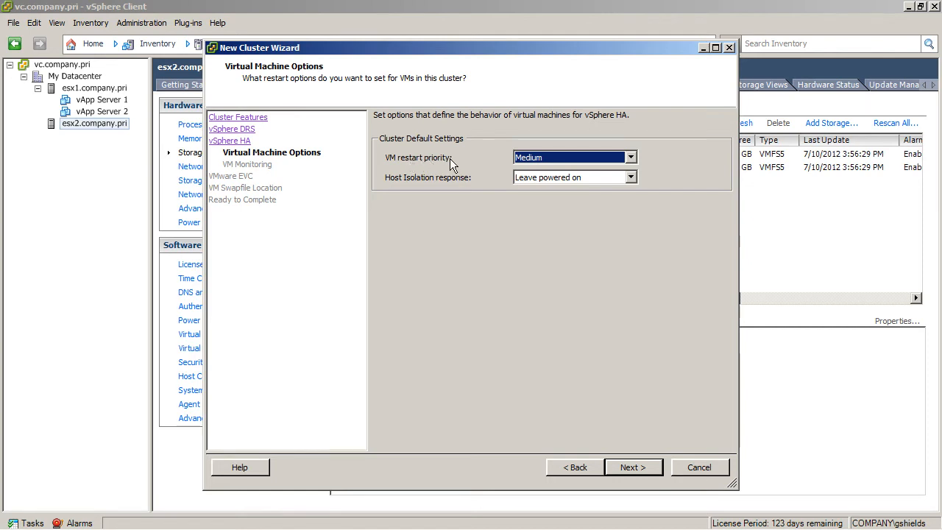
Step: Set VM restart priority to Low, keep isolation response 'Leave powered on', and continue
left_click(630, 156)
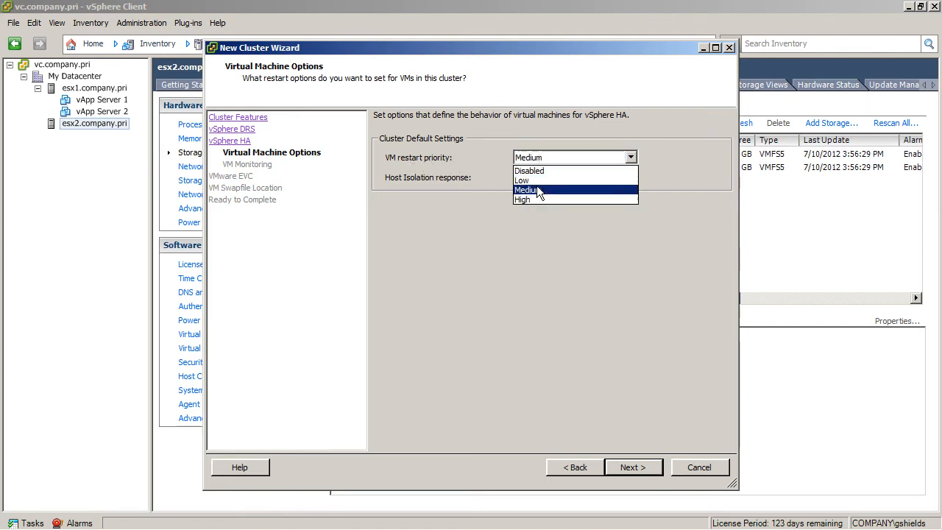
left_click(522, 180)
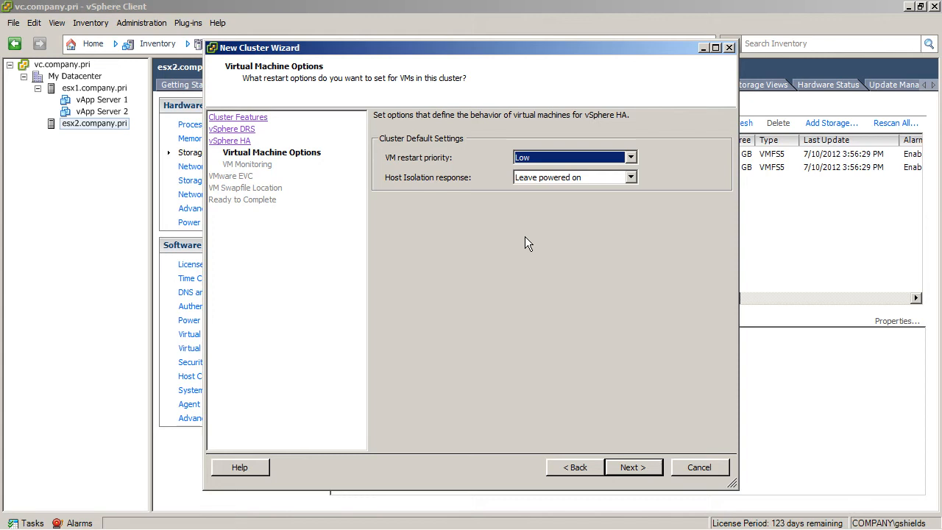
mouse_move(478, 210)
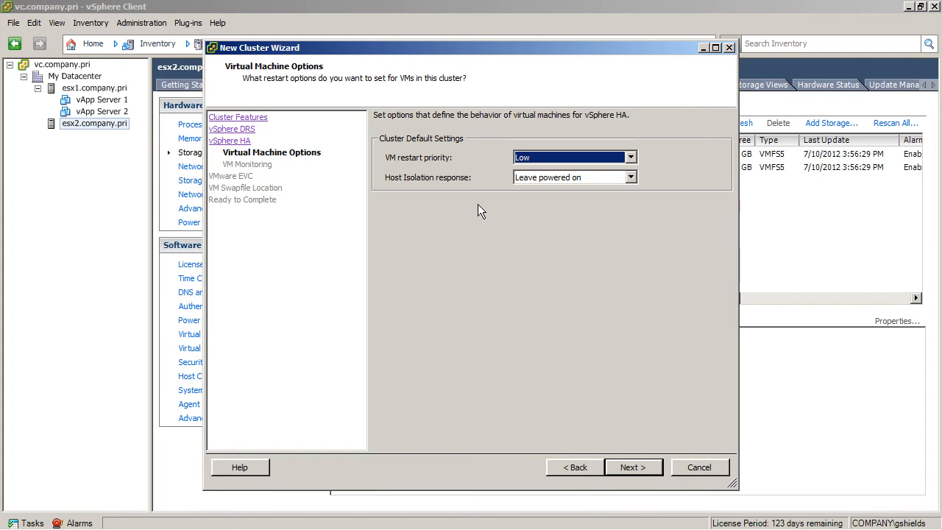
mouse_move(521, 206)
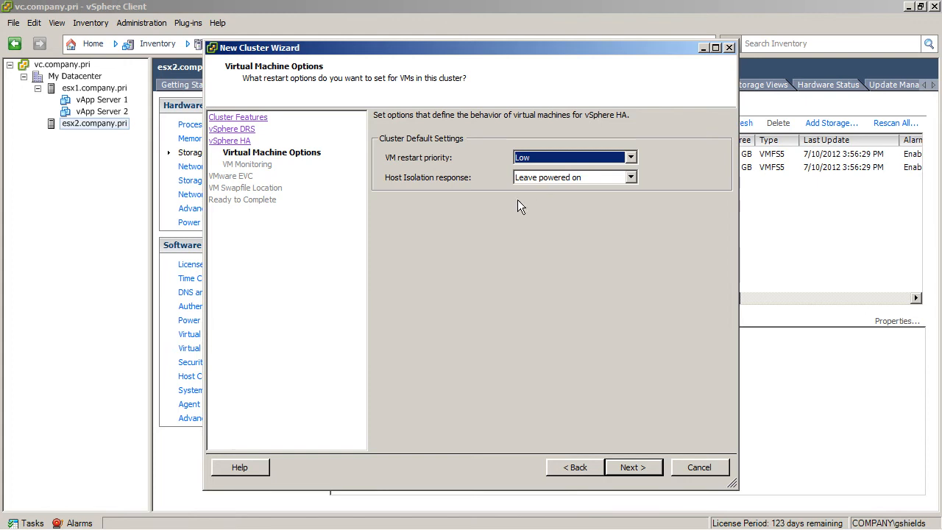
left_click(630, 177)
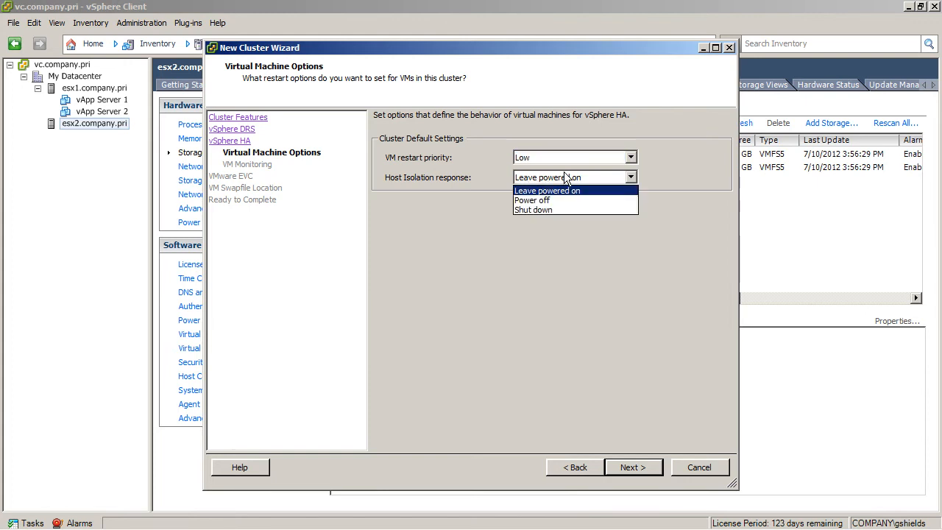
left_click(546, 190)
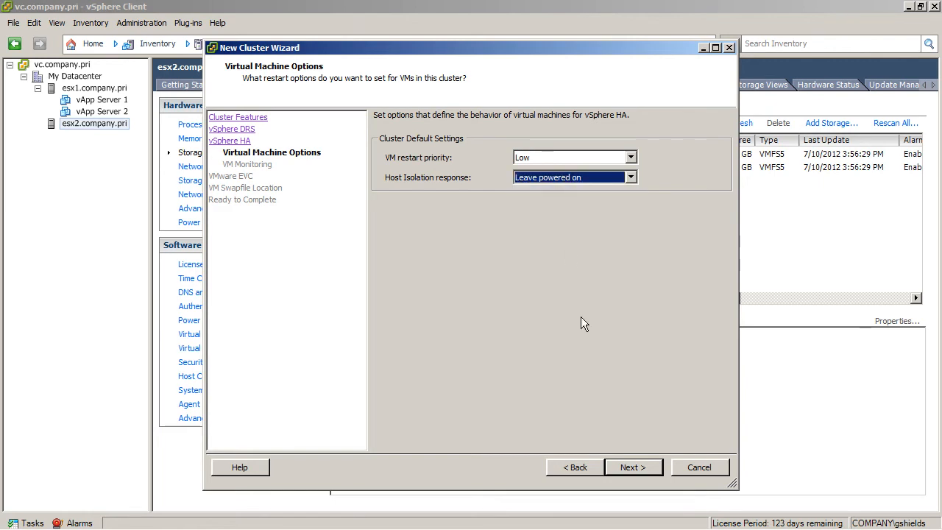
left_click(632, 467)
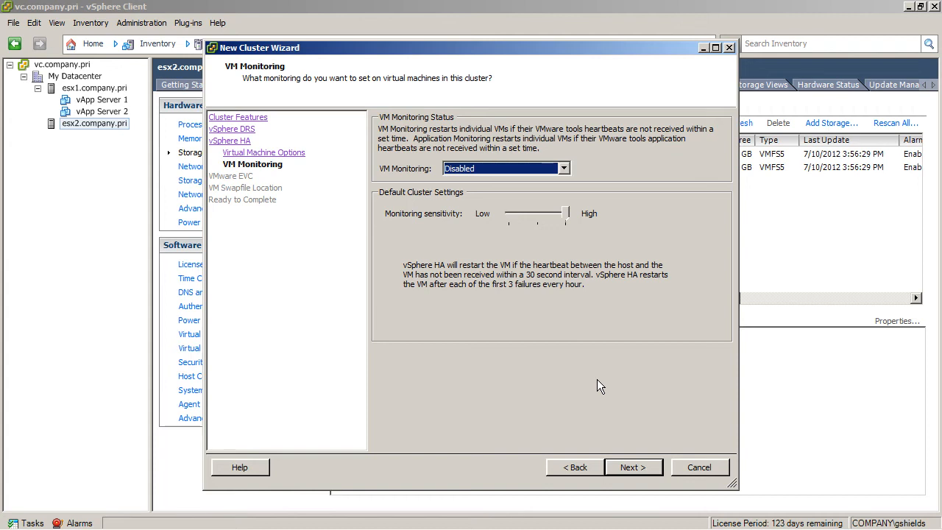
mouse_move(497, 250)
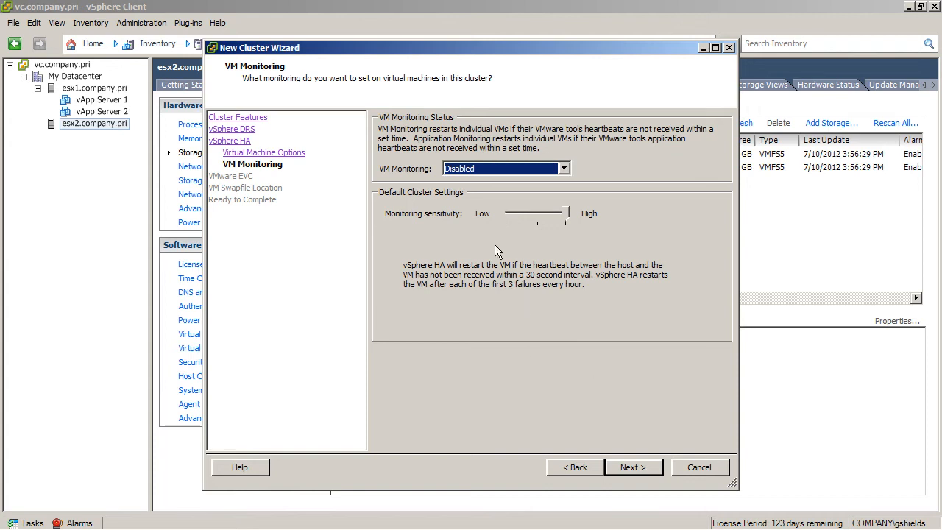
mouse_move(626, 444)
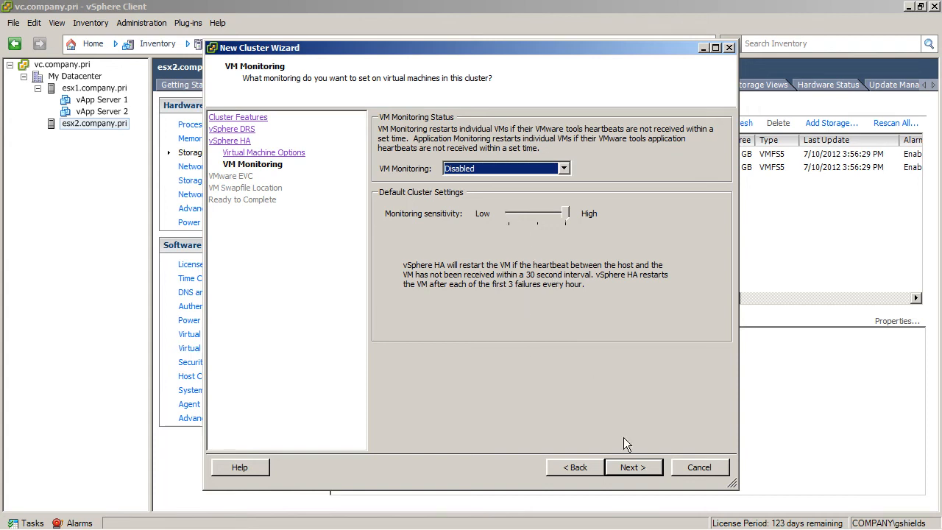
Step: Leave VM Monitoring set to Disabled and continue to the EVC step
left_click(631, 467)
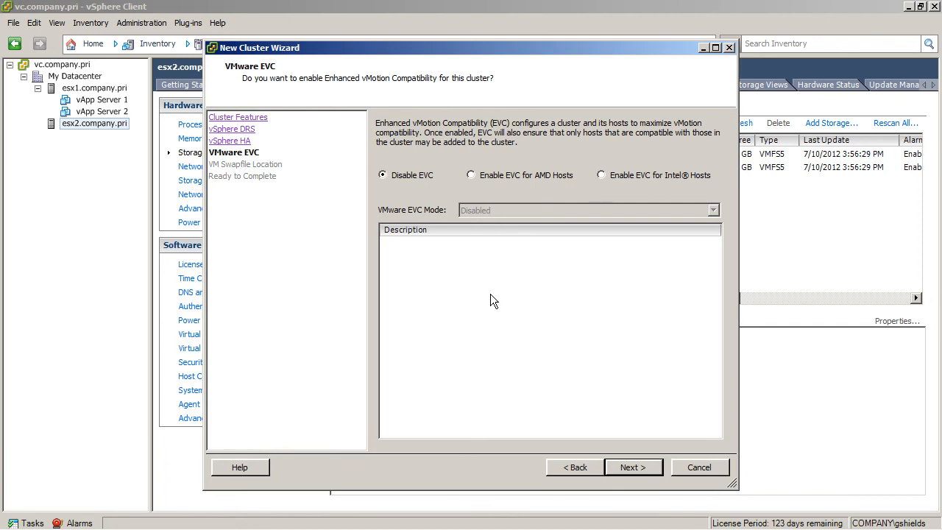
Step: Preview EVC for Intel hosts, then leave EVC disabled and continue to swapfile location
left_click(600, 175)
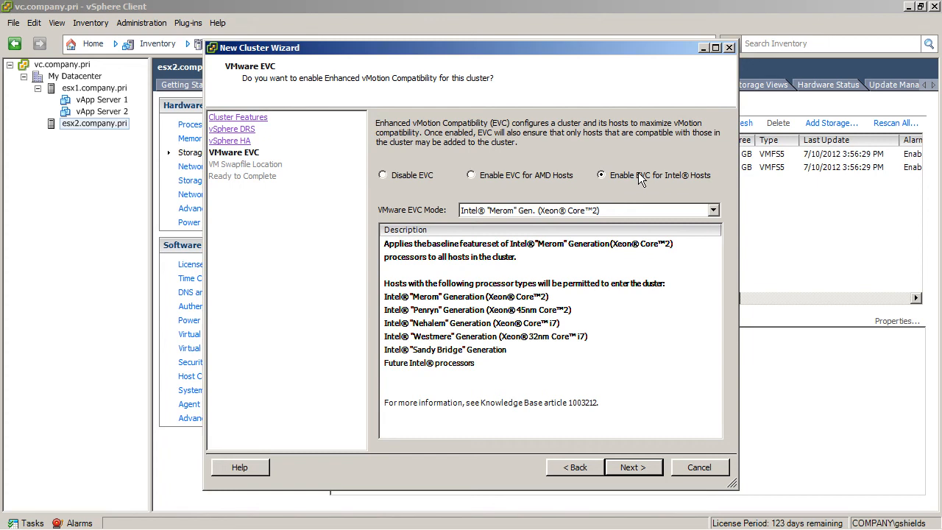
mouse_move(381, 194)
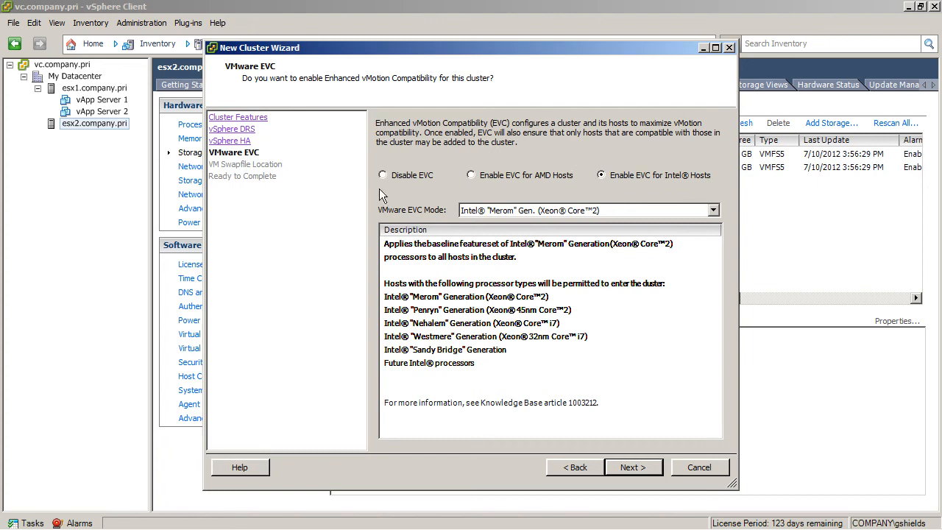
left_click(383, 175)
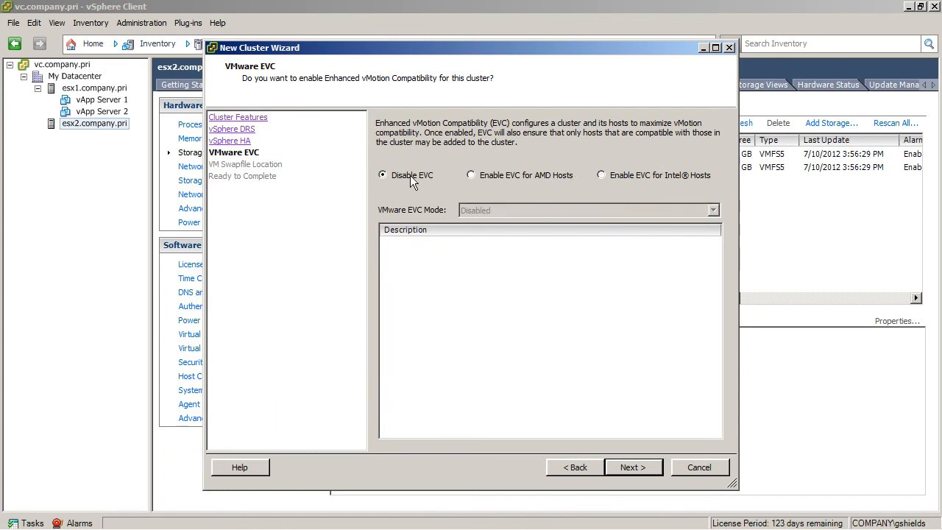
left_click(631, 466)
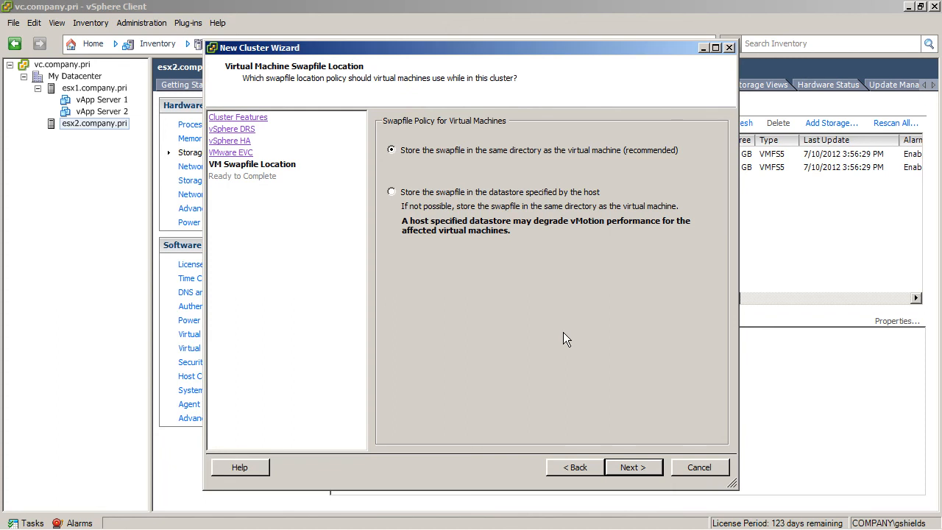
mouse_move(633, 468)
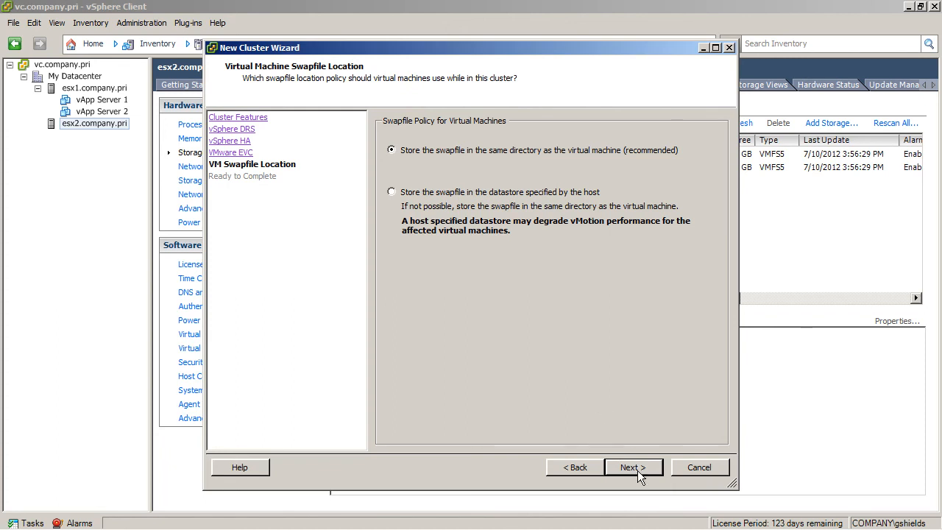
Step: Keep swapfiles in each VM's directory, review the summary, and finish creating My Cluster
left_click(631, 468)
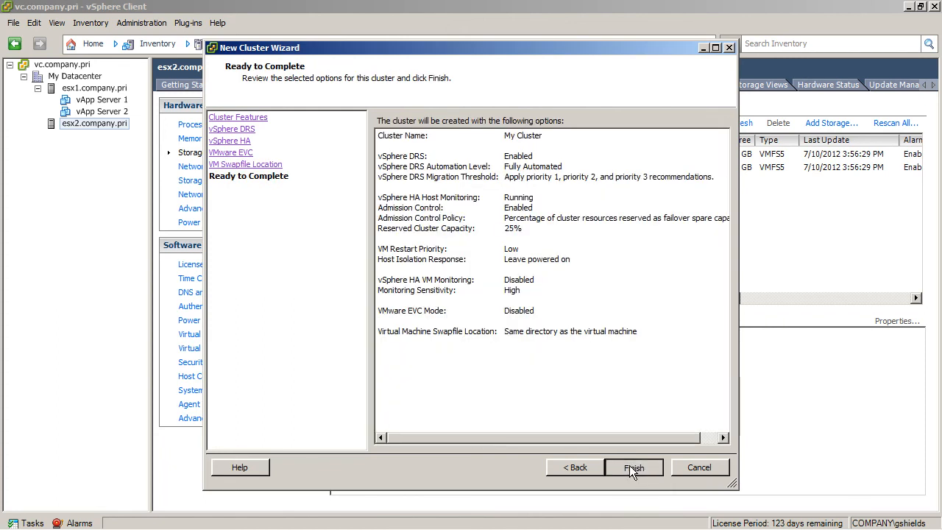
left_click(633, 468)
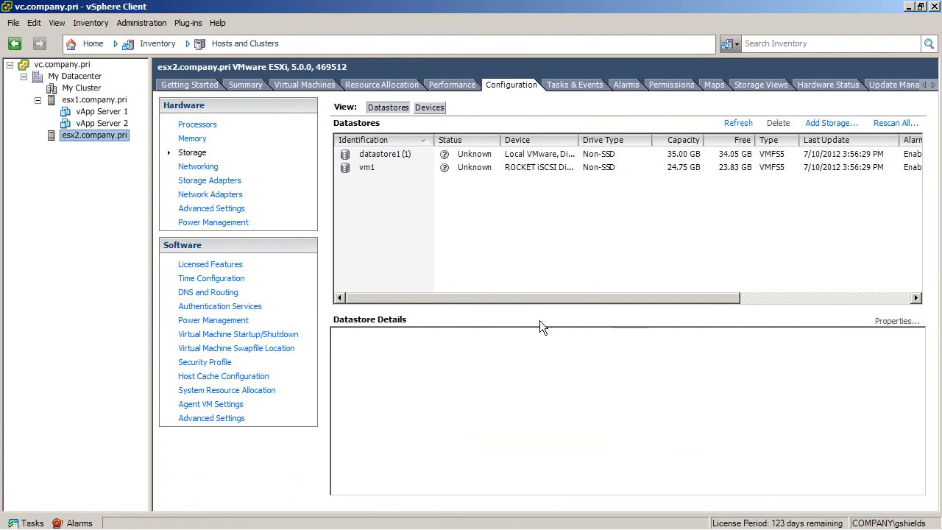